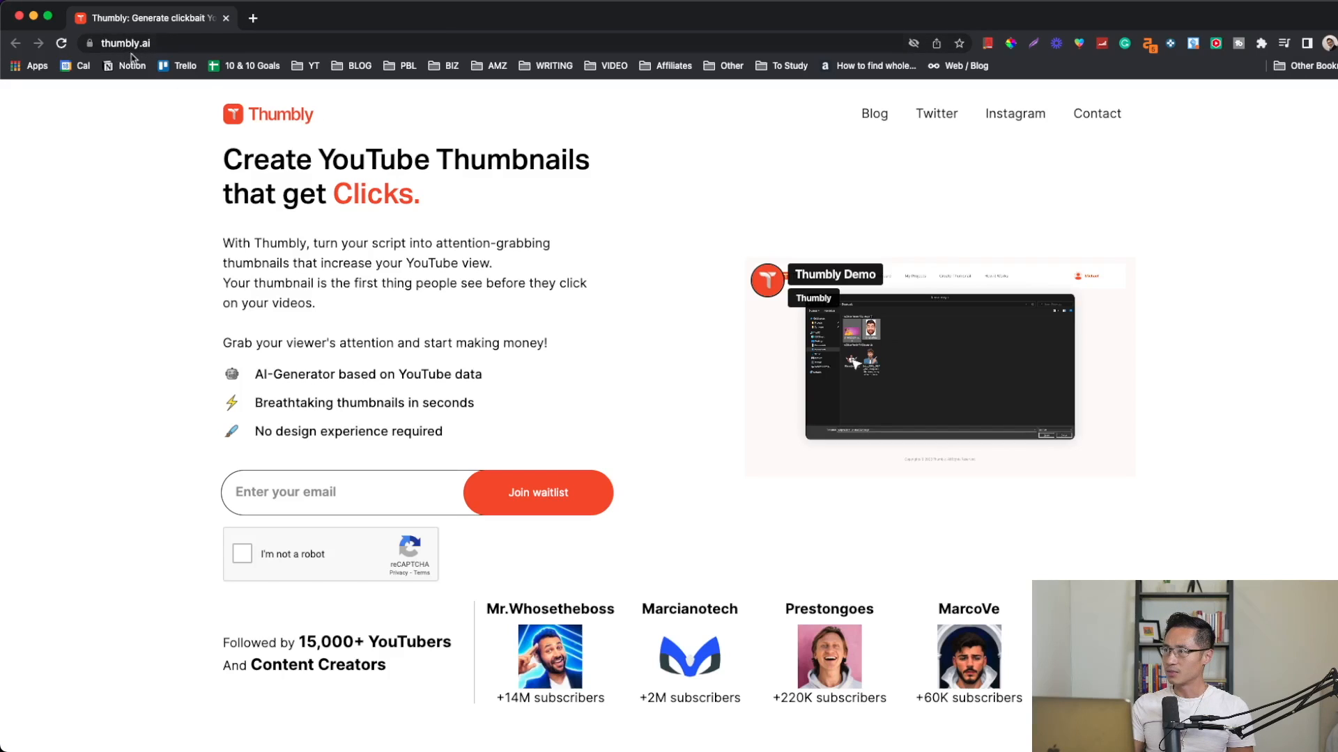
mouse_move(712, 448)
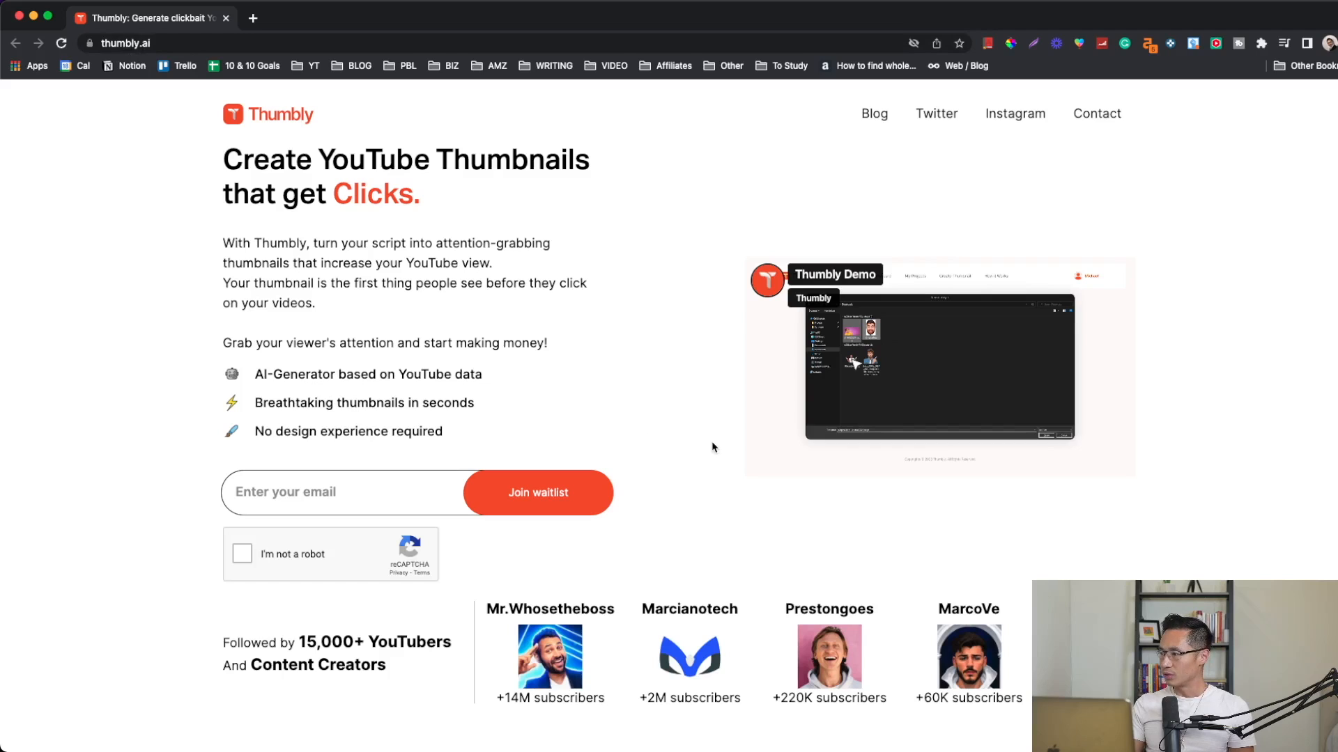
- Scroll down the thumbly.ai landing page through the pitch and benefits sections
scroll(down, 3)
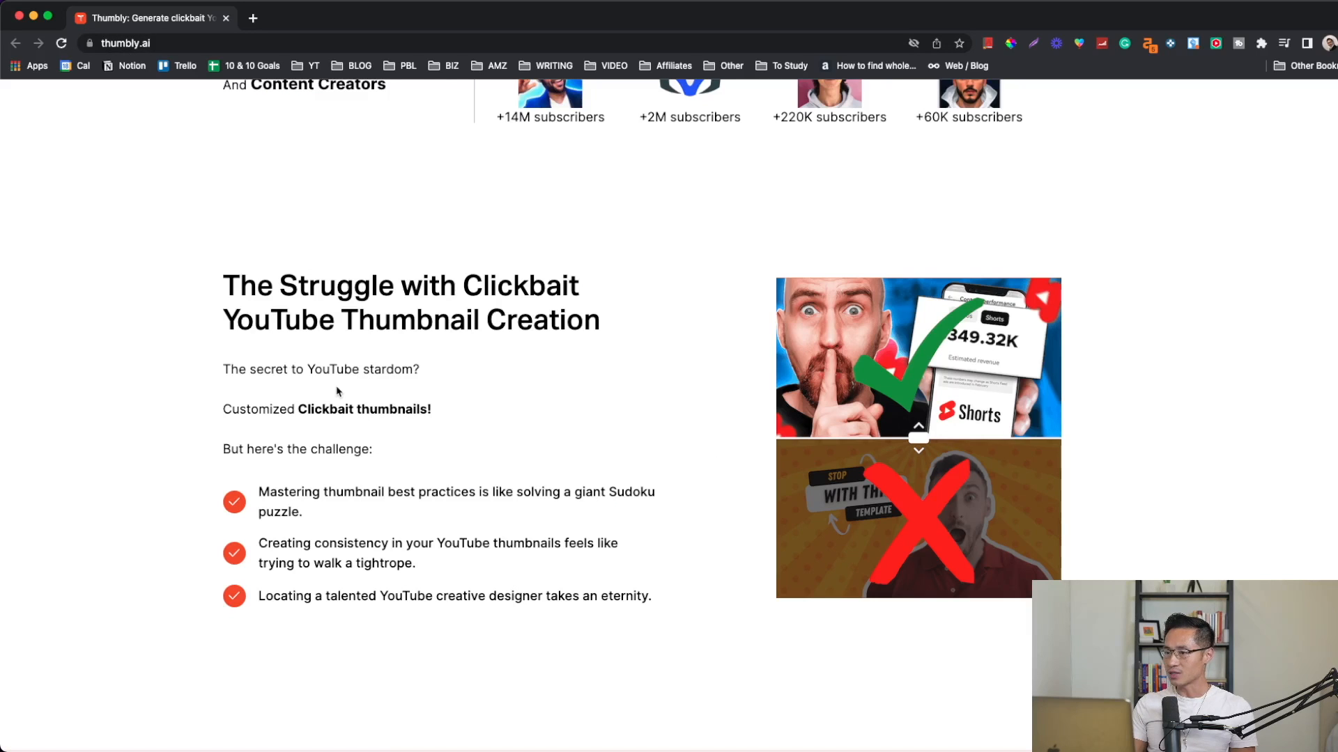
scroll(down, 3)
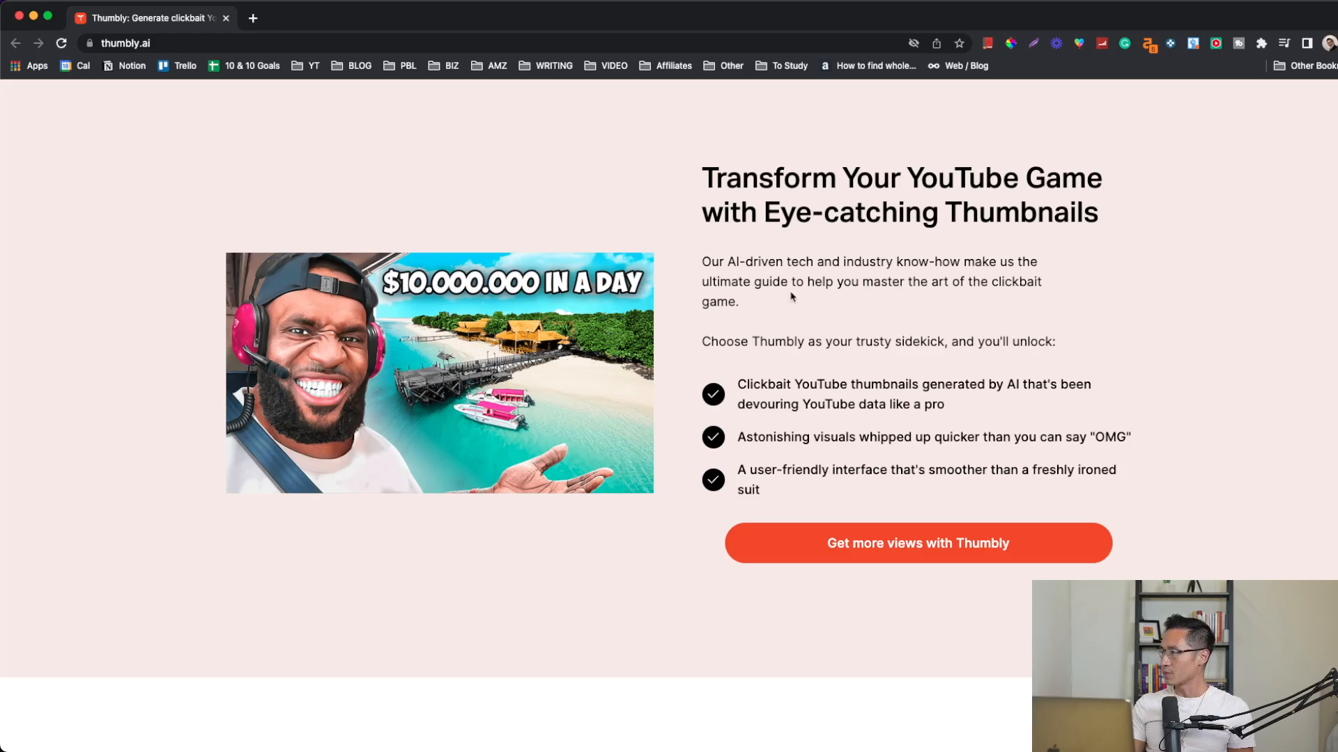
mouse_move(1055, 303)
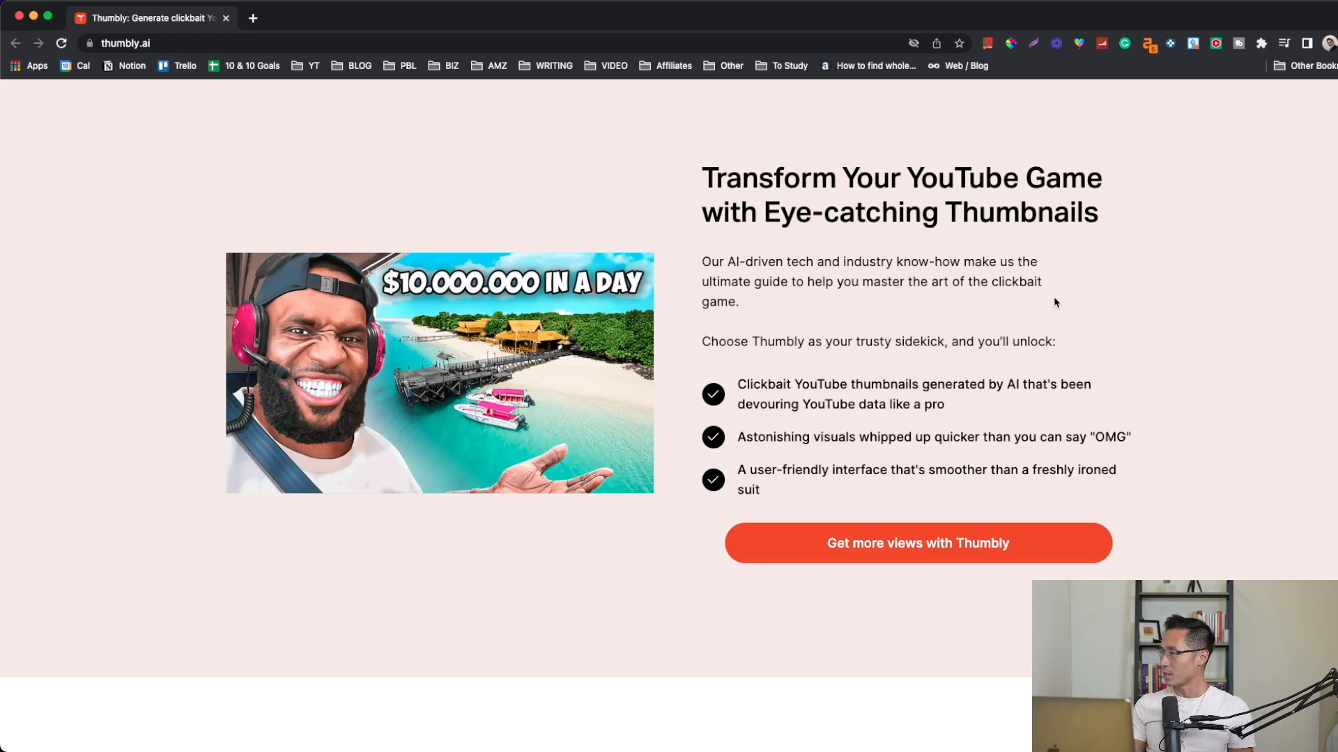
mouse_move(994, 426)
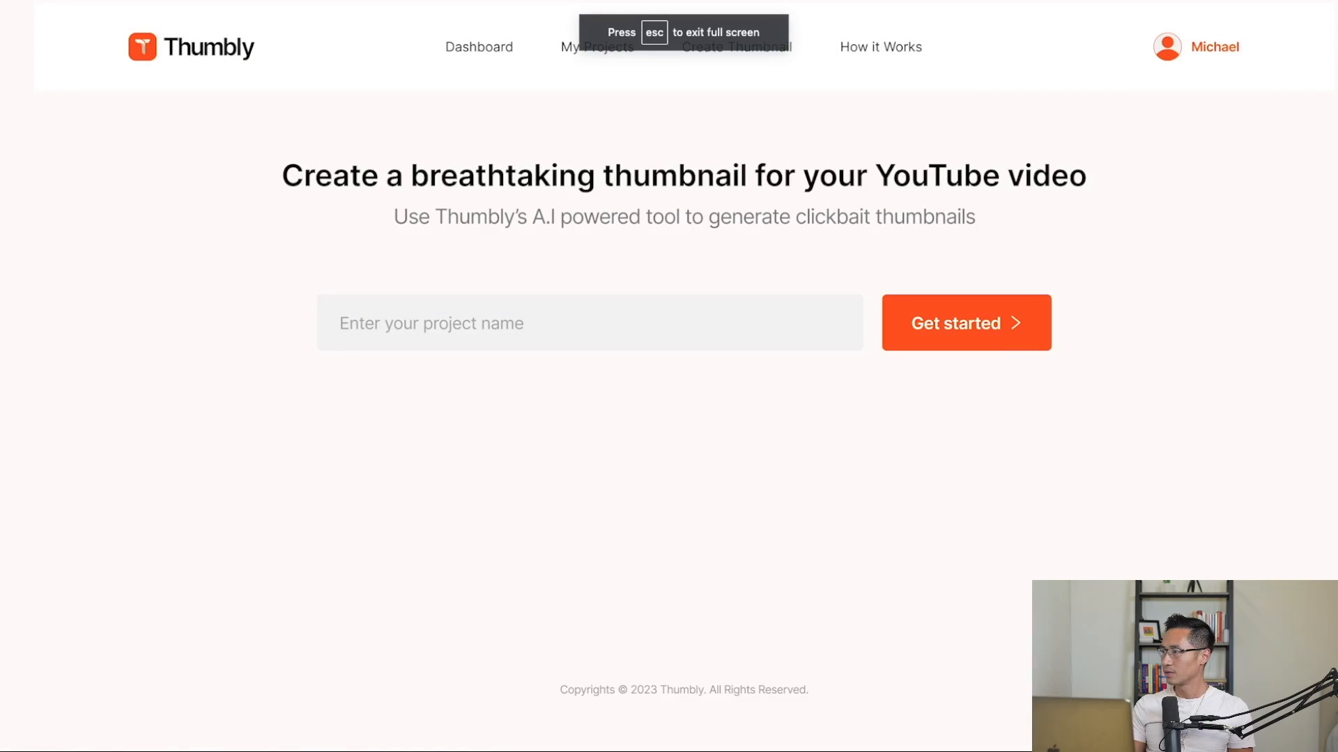
- Create the 'Building the World's tallest Lego Tower (20 Meters)' project with description and Entertainment category
text(Building the World's tallest Lego Tower (20 Meters)
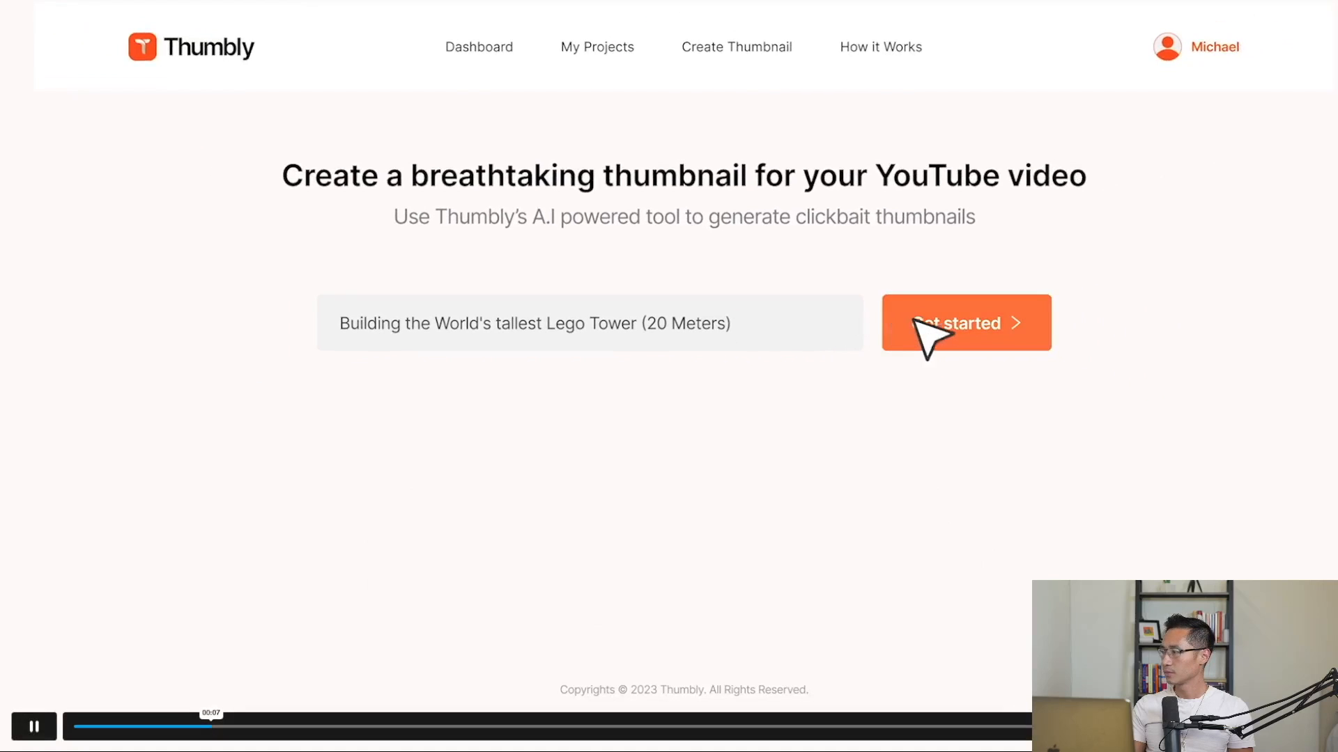
click(964, 322)
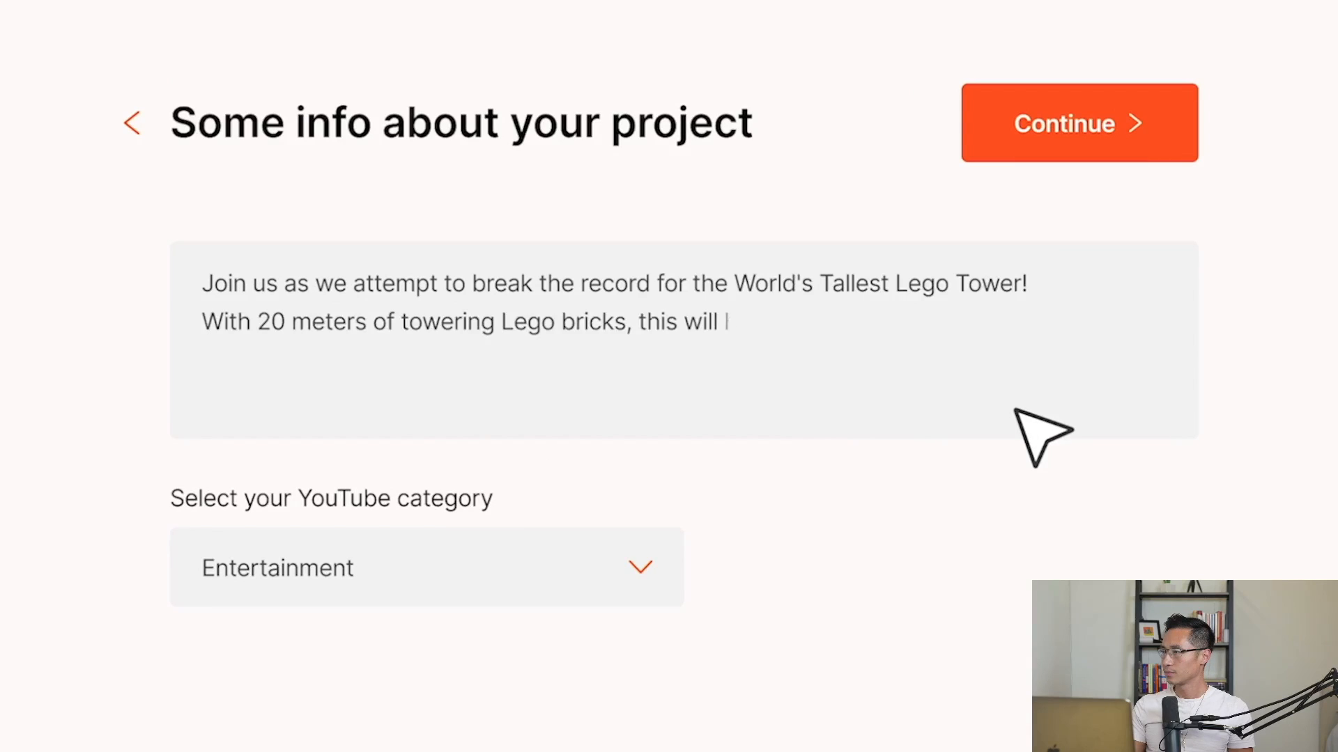
click(425, 568)
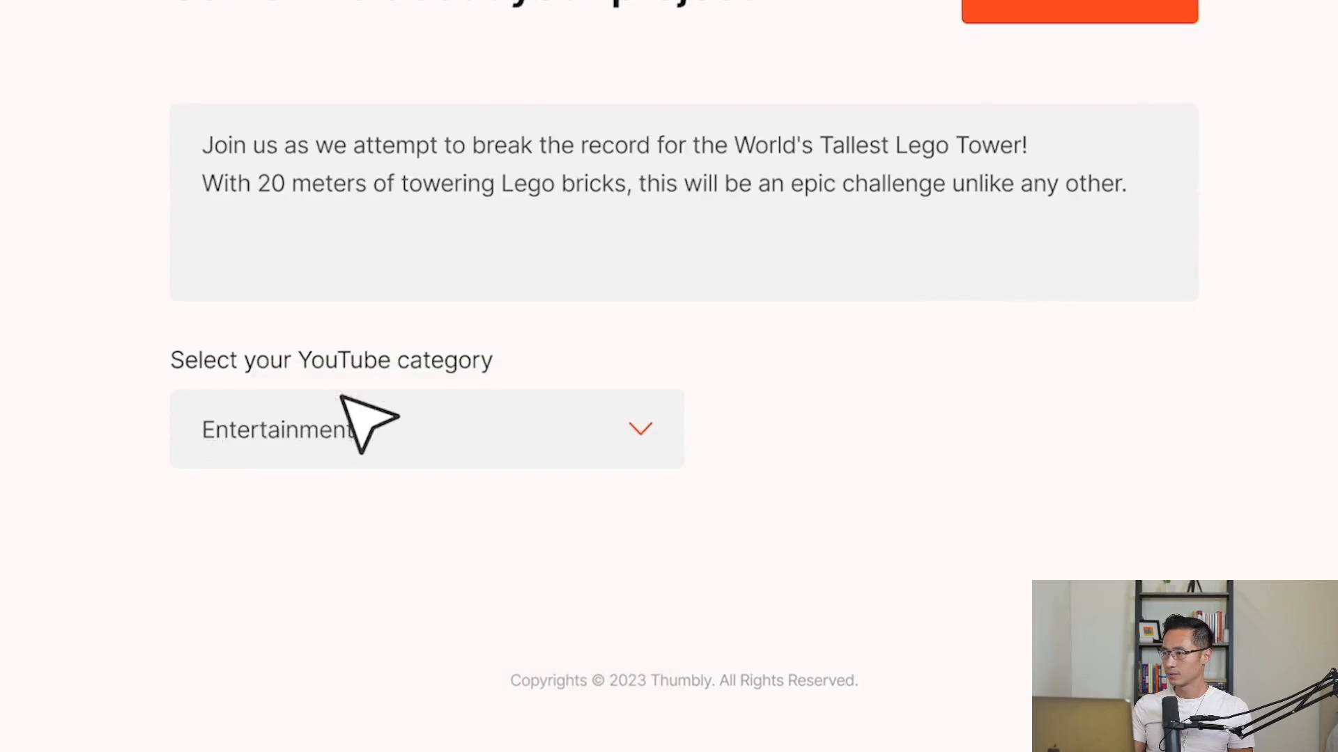
click(1078, 12)
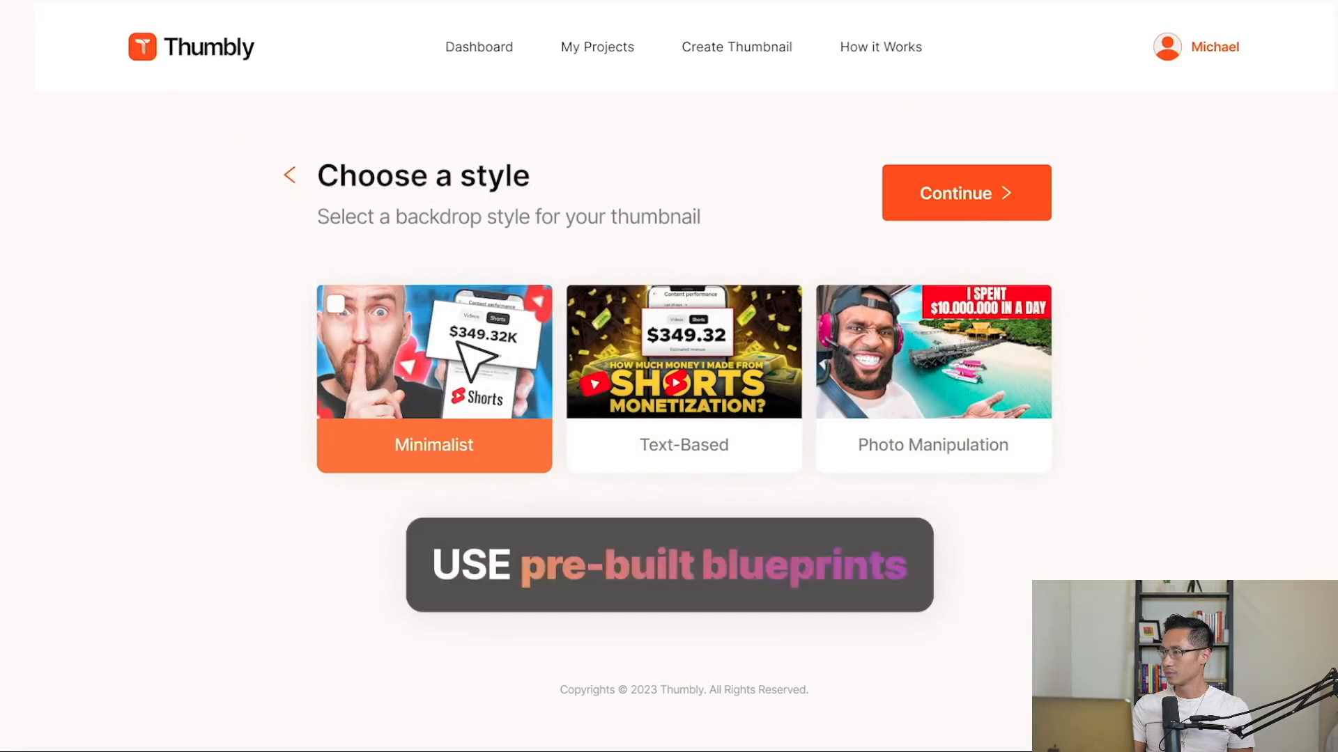
- Choose the Photo Manipulation backdrop style and skip the picture upload
click(682, 377)
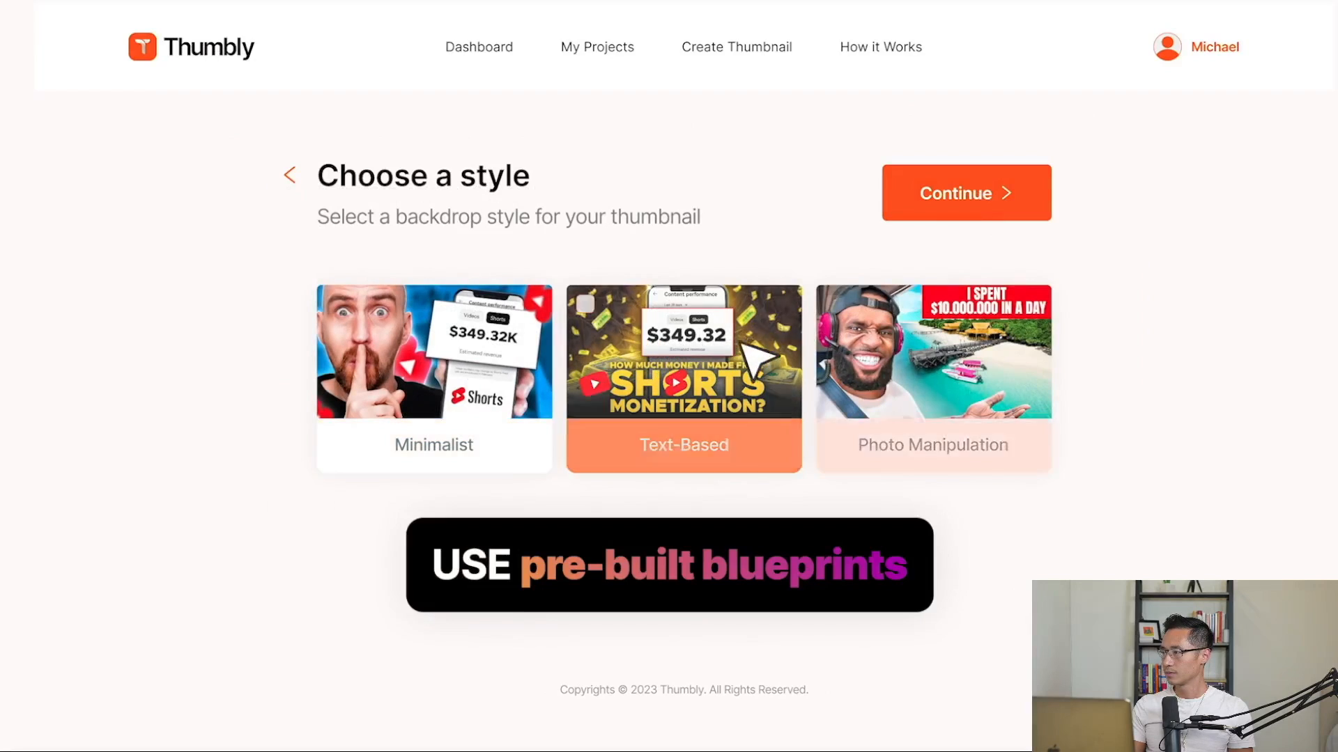
click(931, 379)
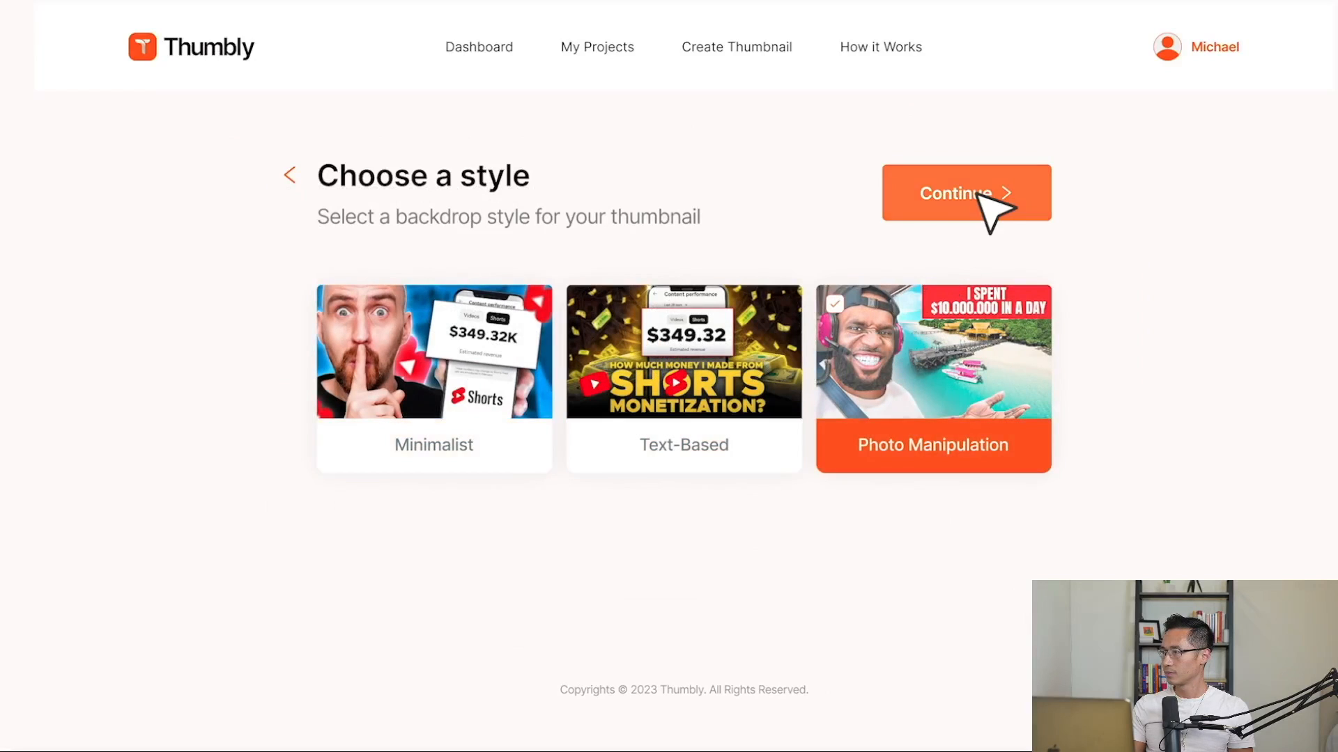
click(965, 192)
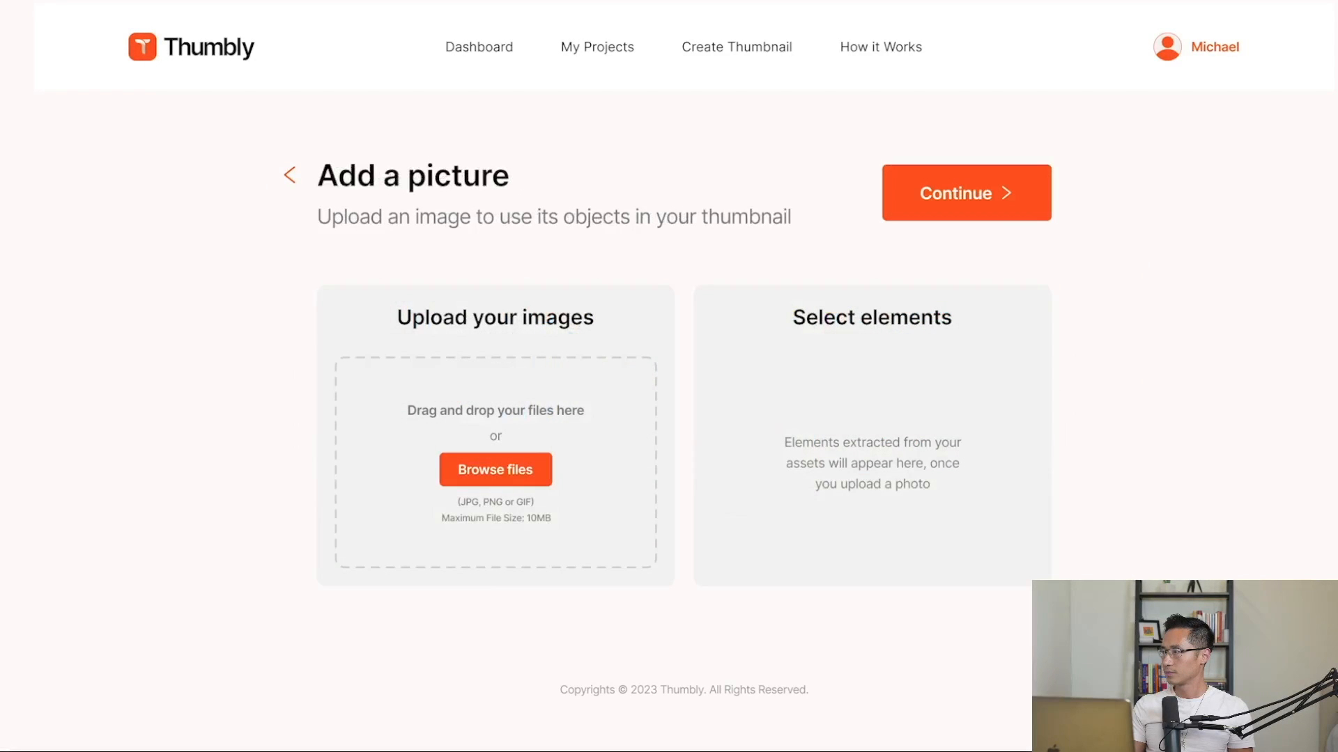
click(495, 469)
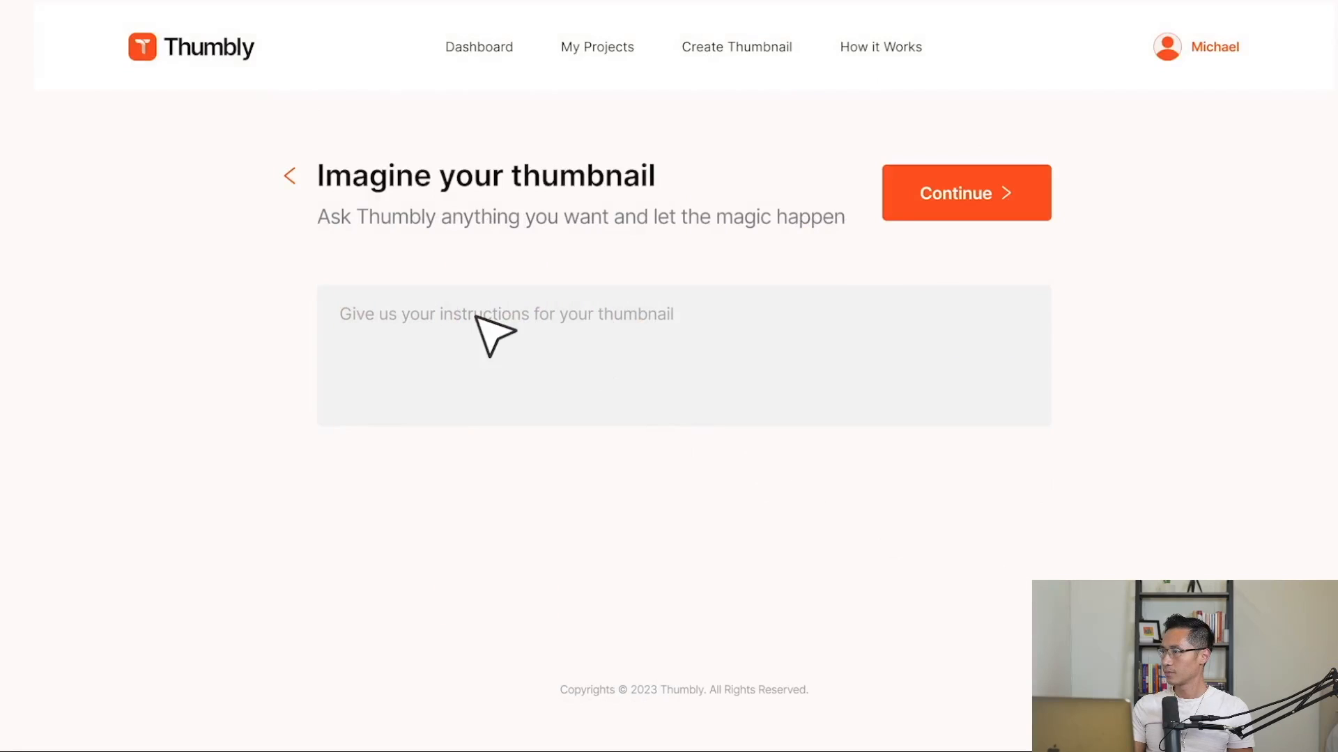
- Describe a grass-and-sky scene with a tall Lego tower and '20 meters'/'Me' text, then generate
text(Colorful background with grass, blue sky or buildings with a tall lego tower.)
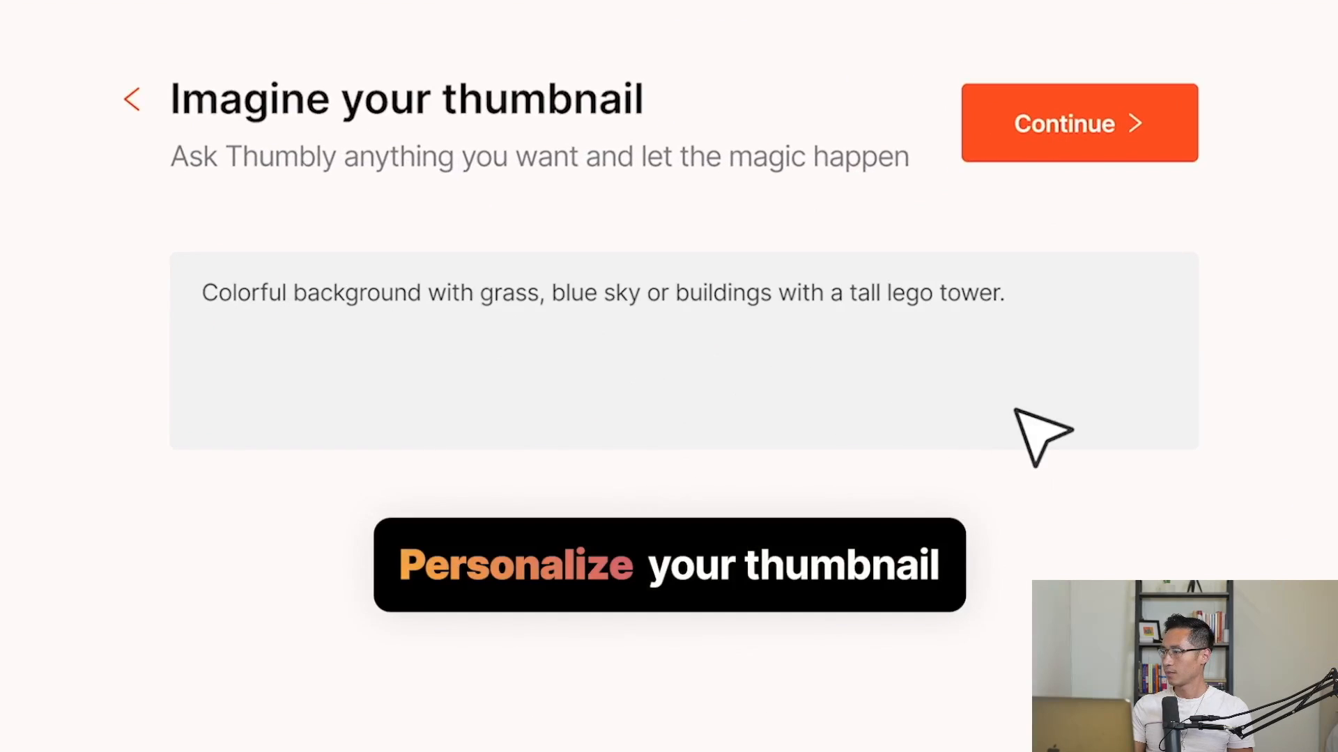
text(The text in the image should be "20 meters" or "Me" or "Build the tallest lego tower in the world”)
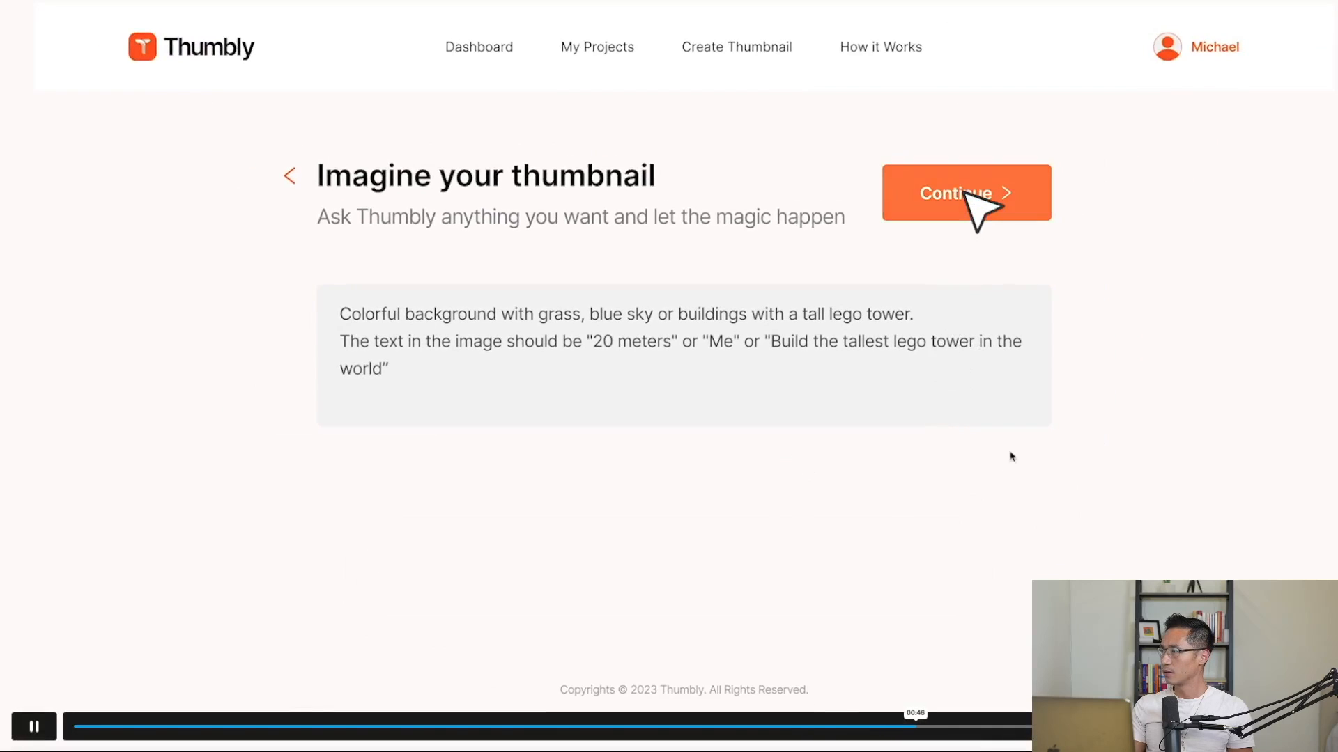
click(965, 193)
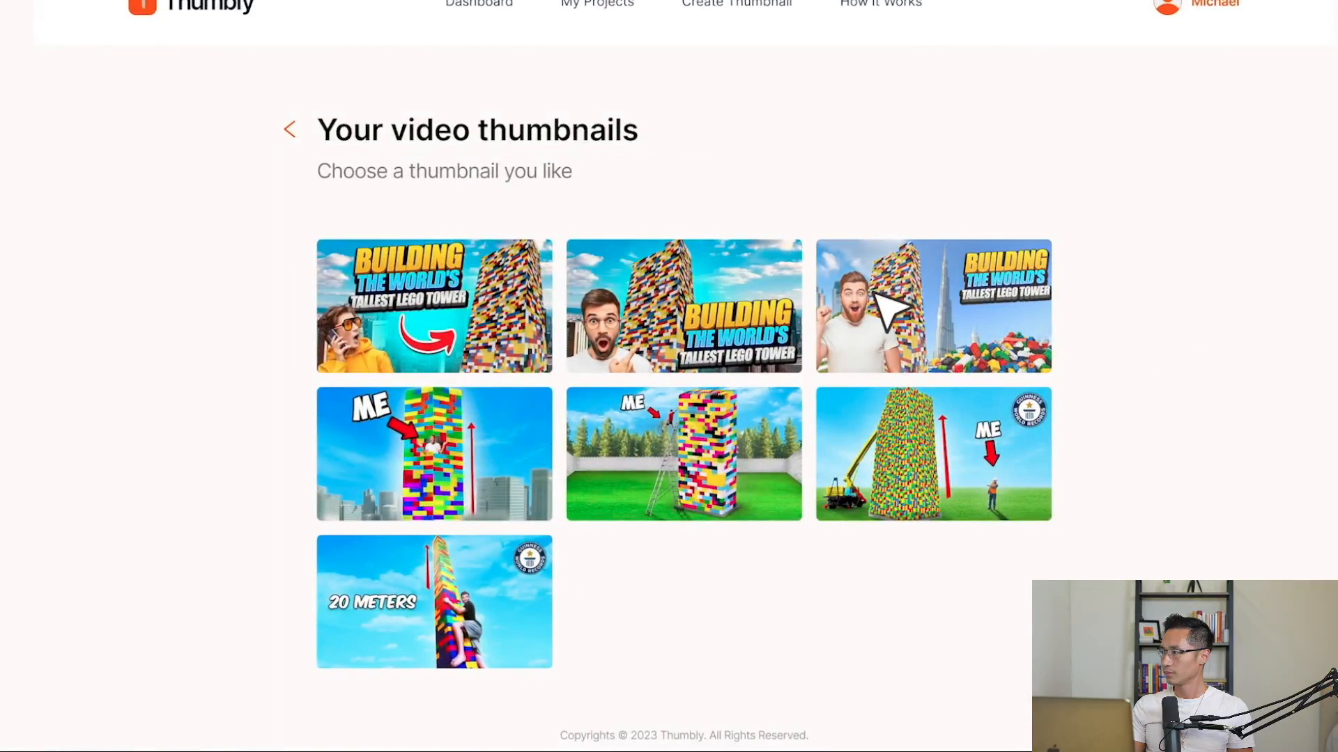
- Enlarge the bearded-man Lego tower thumbnail, then close the preview
click(932, 306)
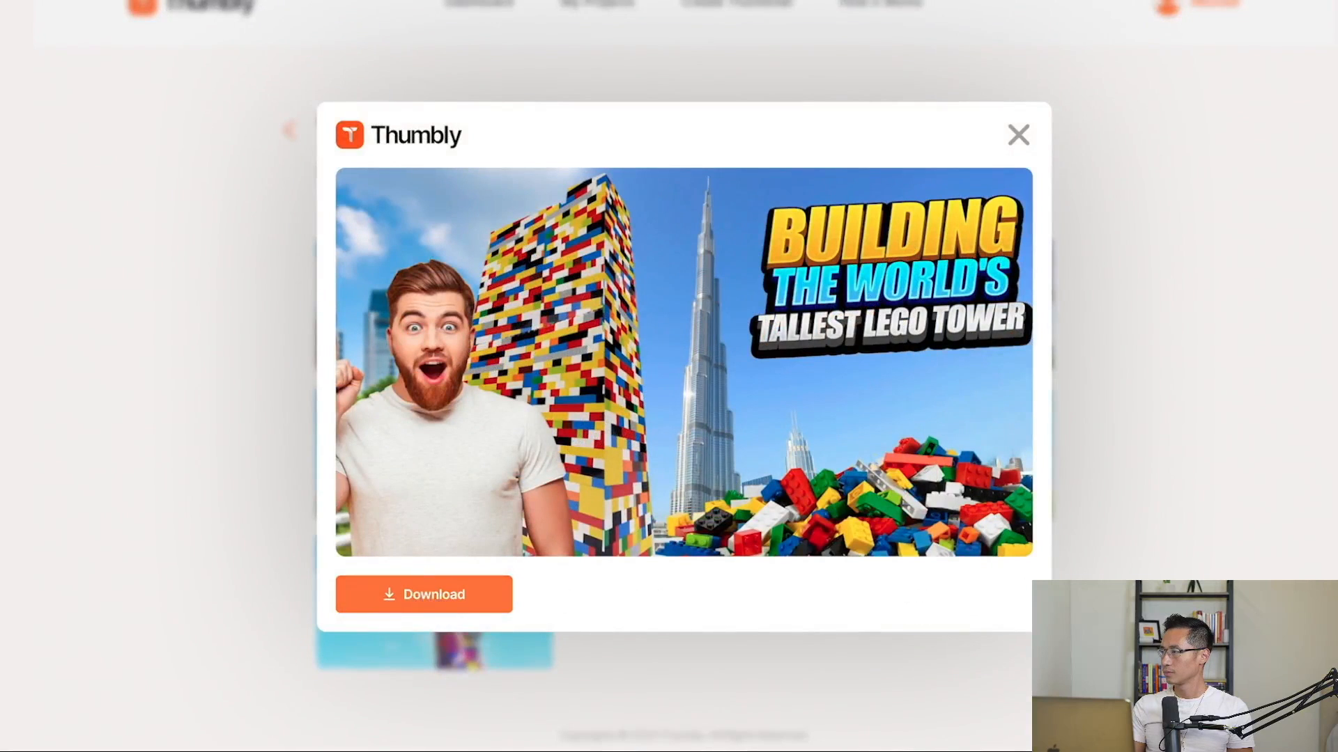
click(1018, 134)
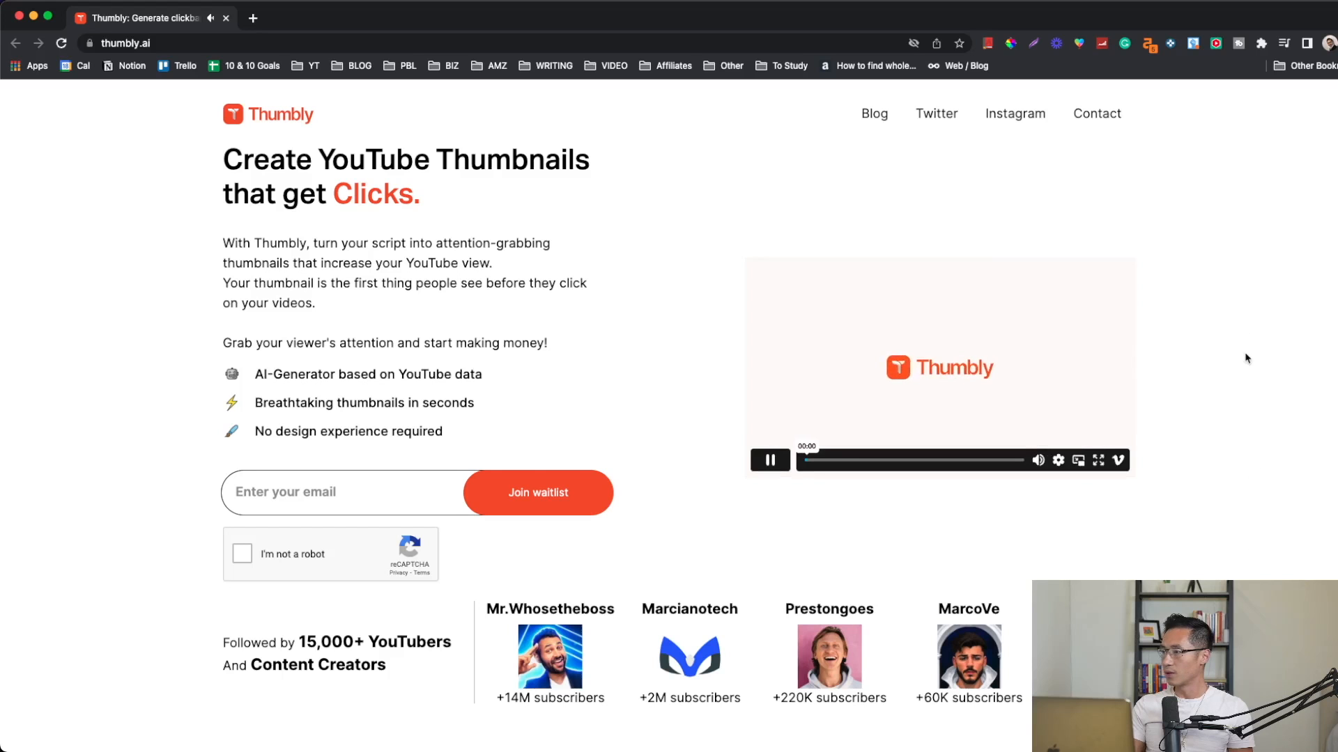
click(767, 460)
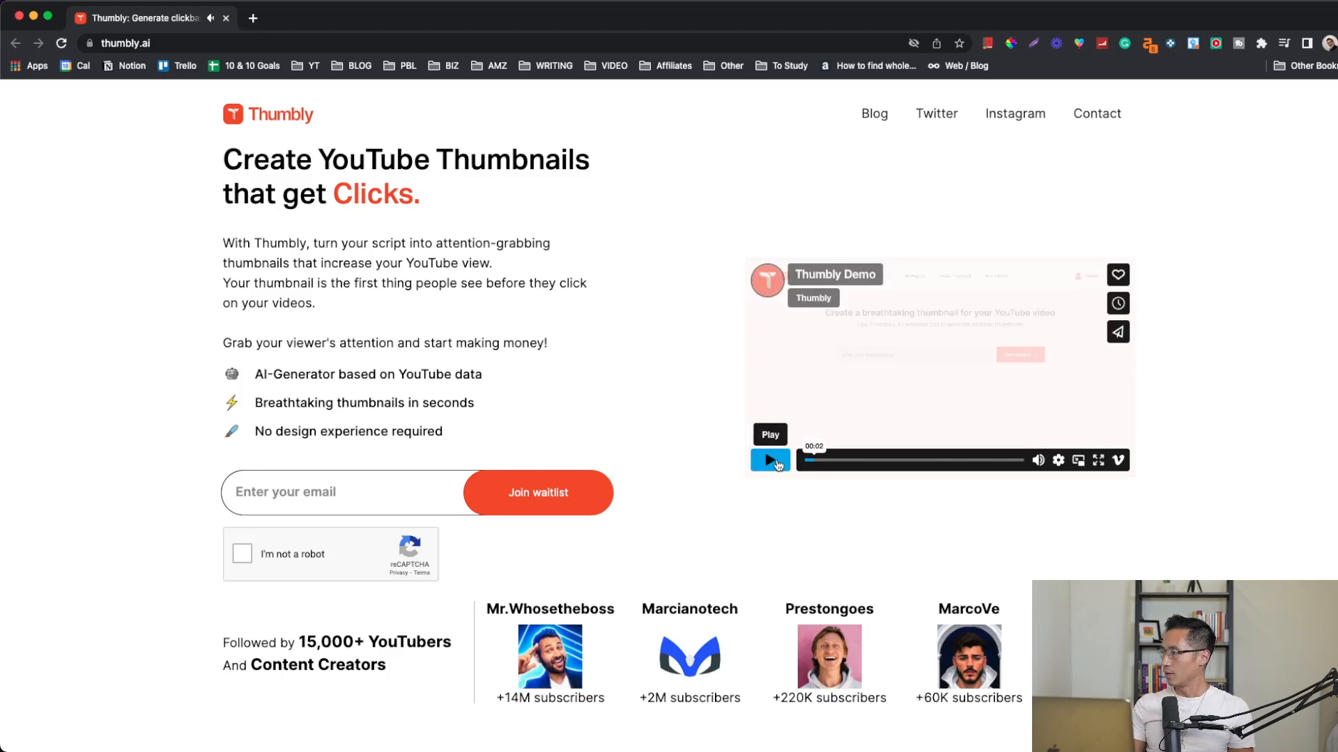
click(771, 460)
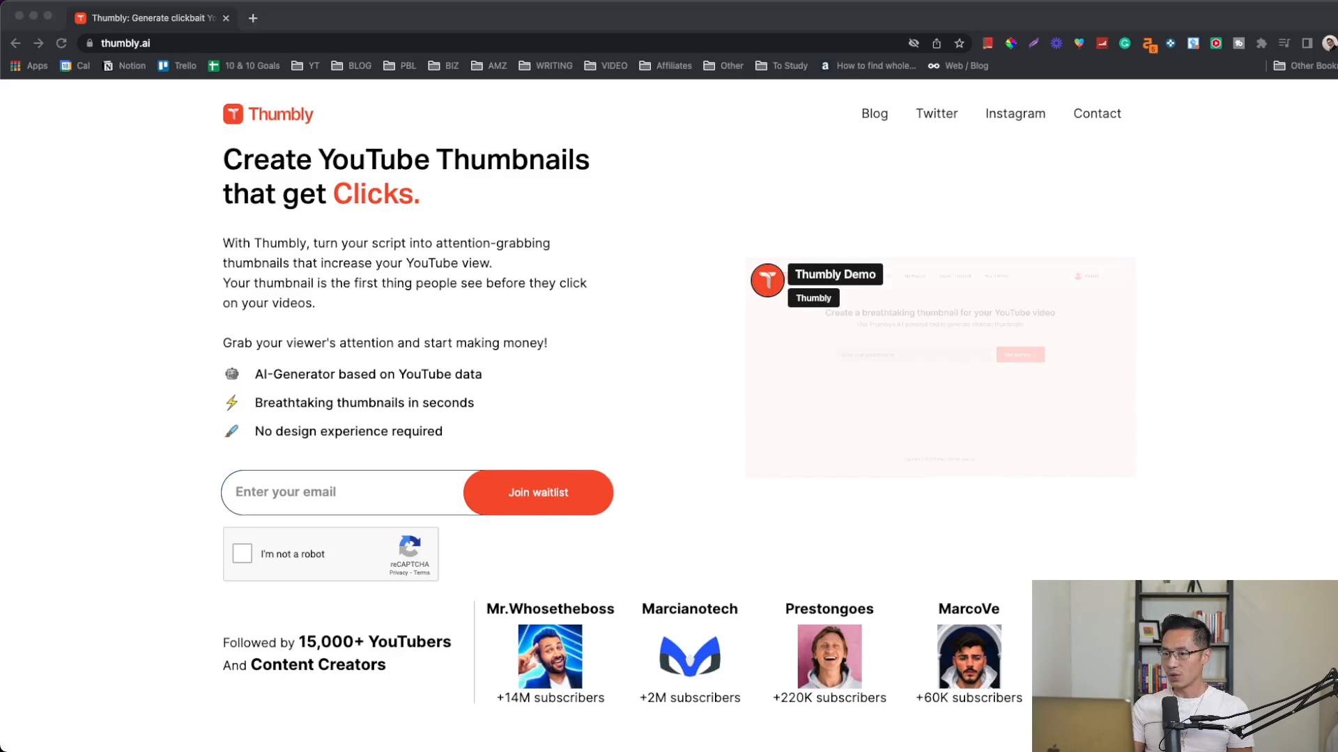